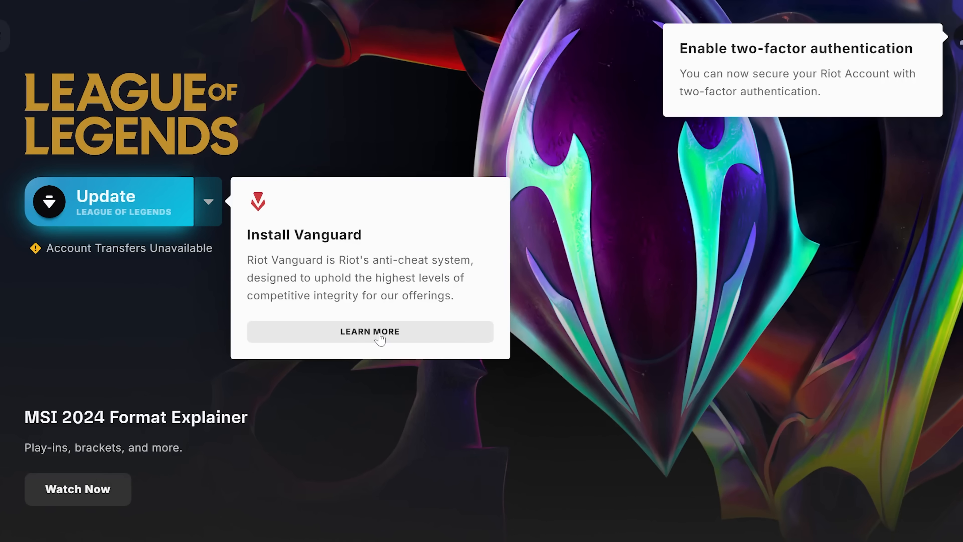
mouse_move(354, 339)
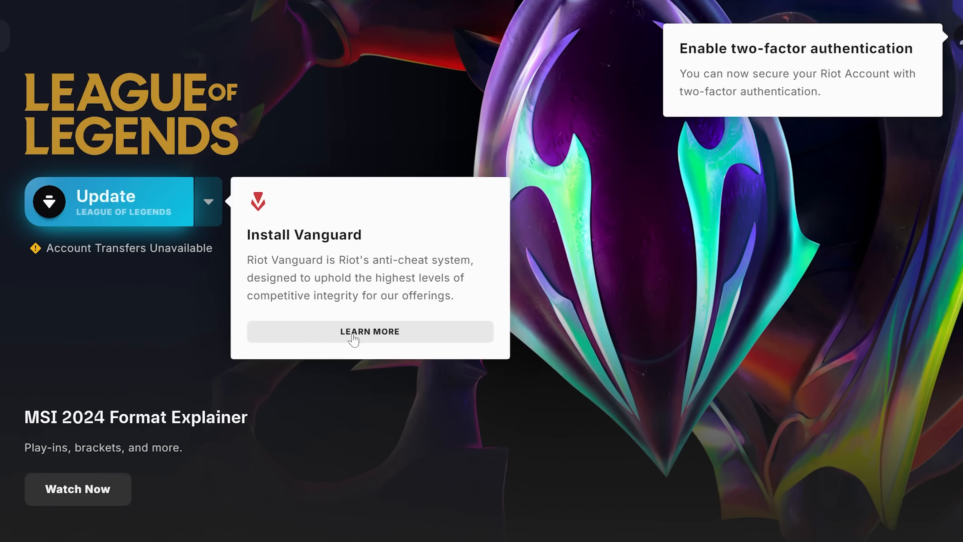
mouse_move(327, 271)
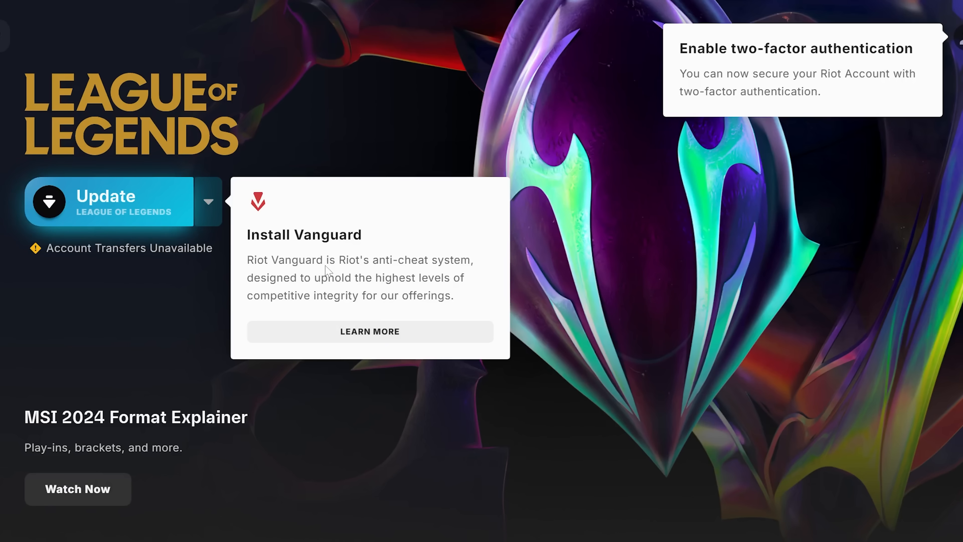
Start the League of Legends update, bringing up the Vanguard reboot notice
left_click(105, 201)
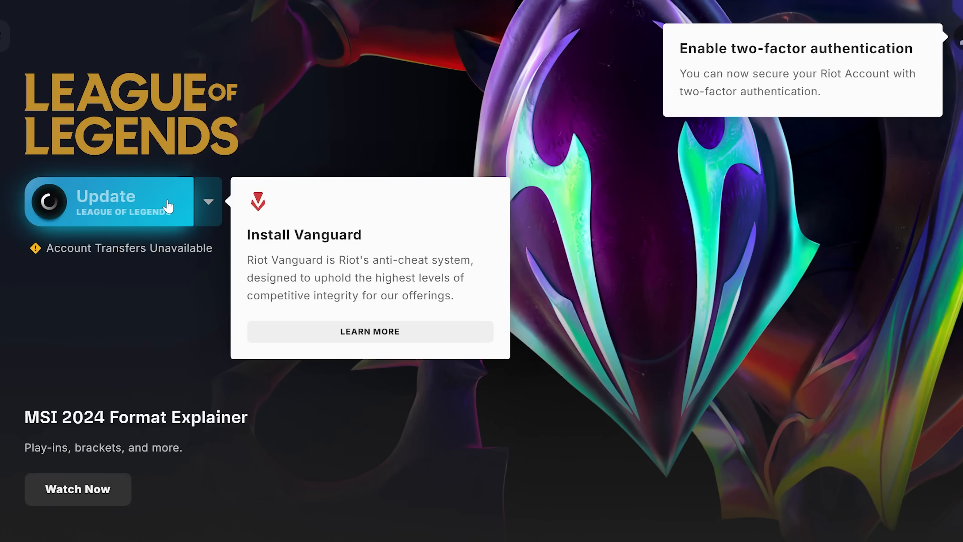
left_click(108, 201)
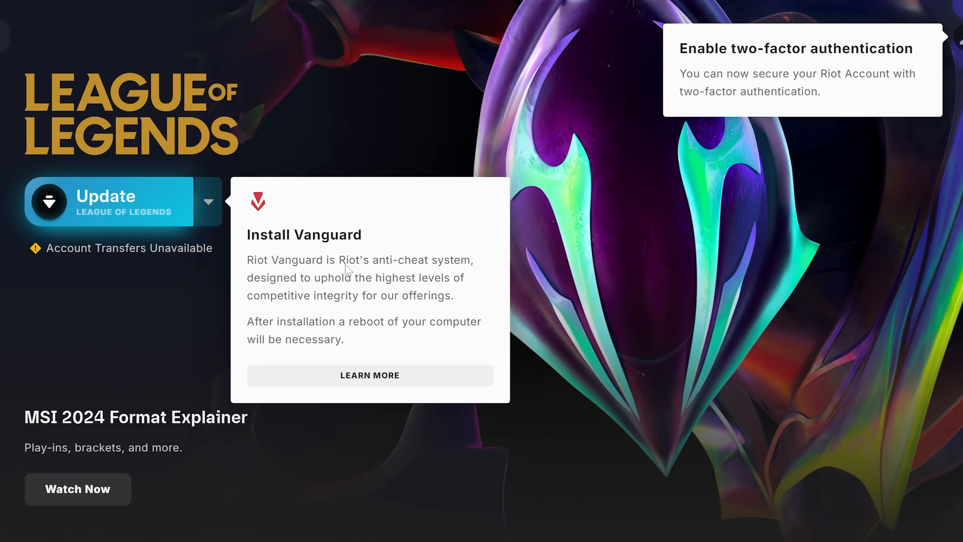
Read the What is Vanguard? article down to the blocked-file tray notification example
left_click(369, 375)
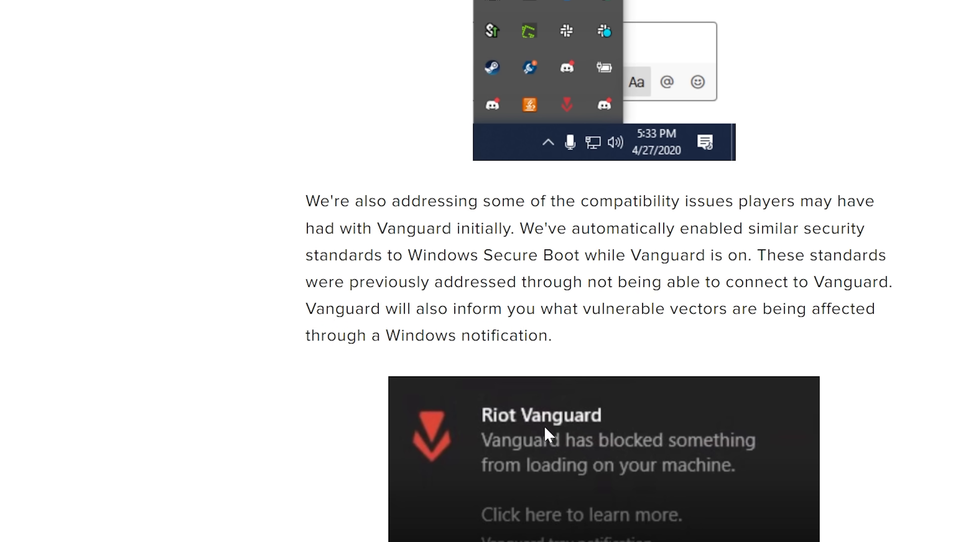
scroll("up", 3)
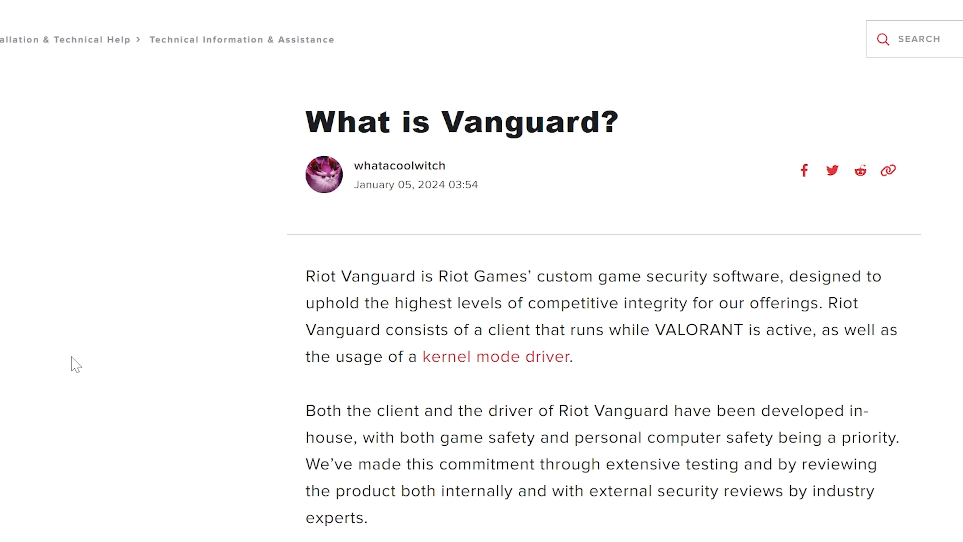
scroll("down", 3)
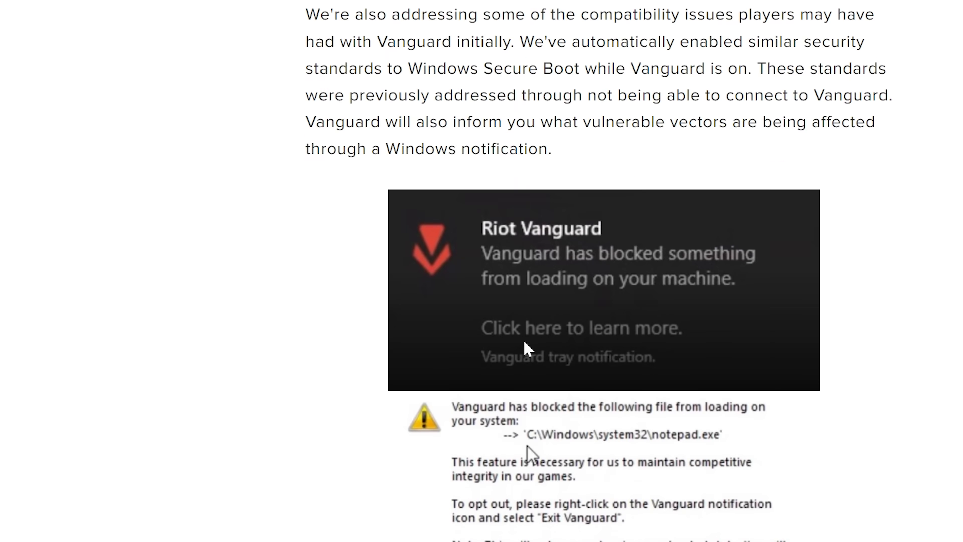
scroll("down", 3)
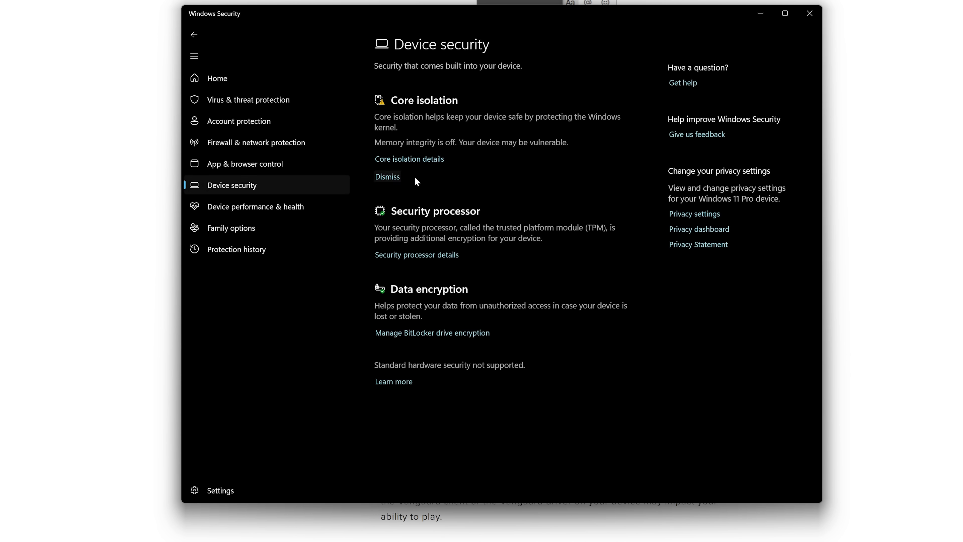
mouse_move(581, 126)
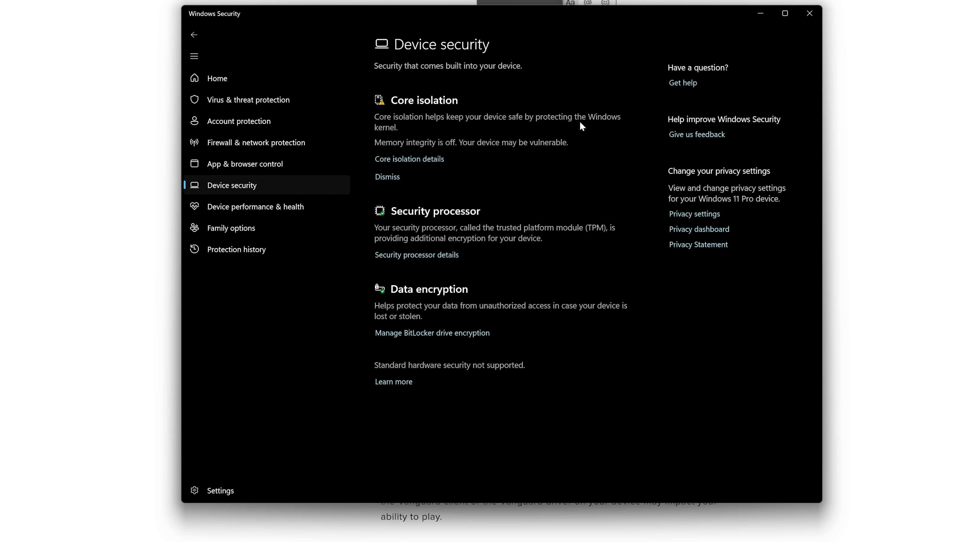
mouse_move(563, 128)
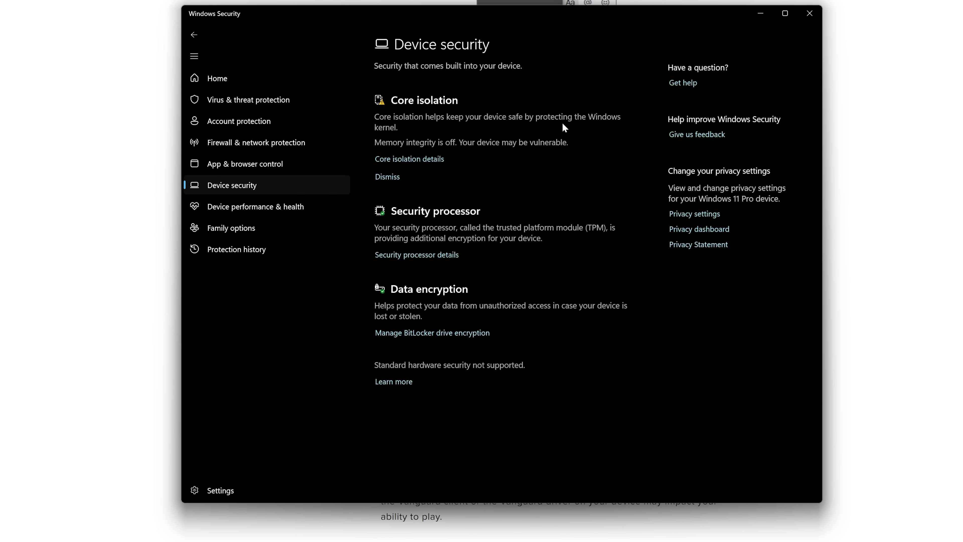
mouse_move(483, 139)
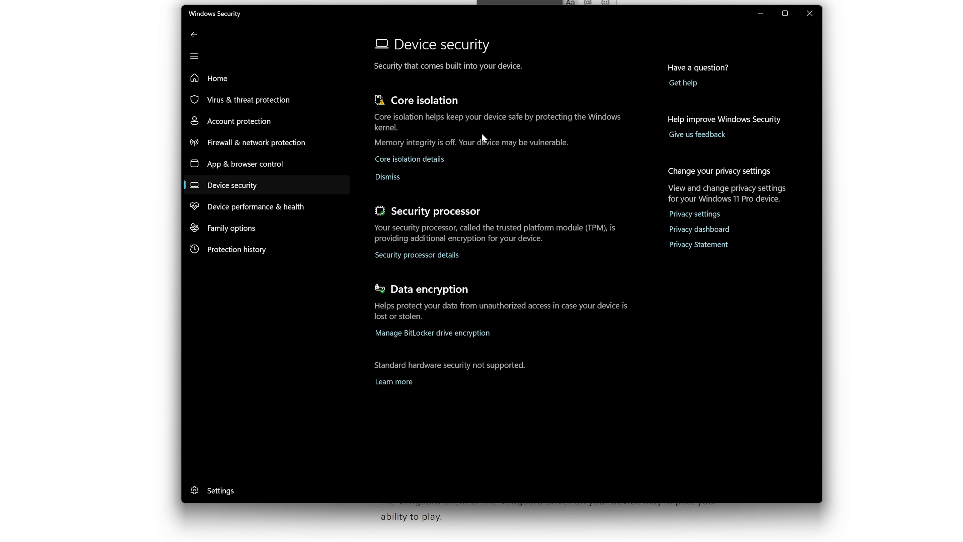
mouse_move(407, 230)
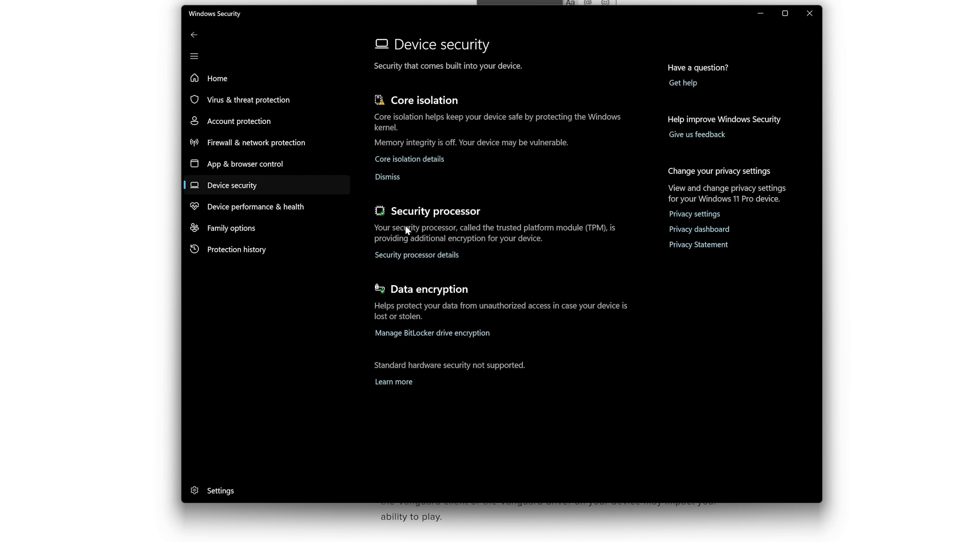
mouse_move(398, 317)
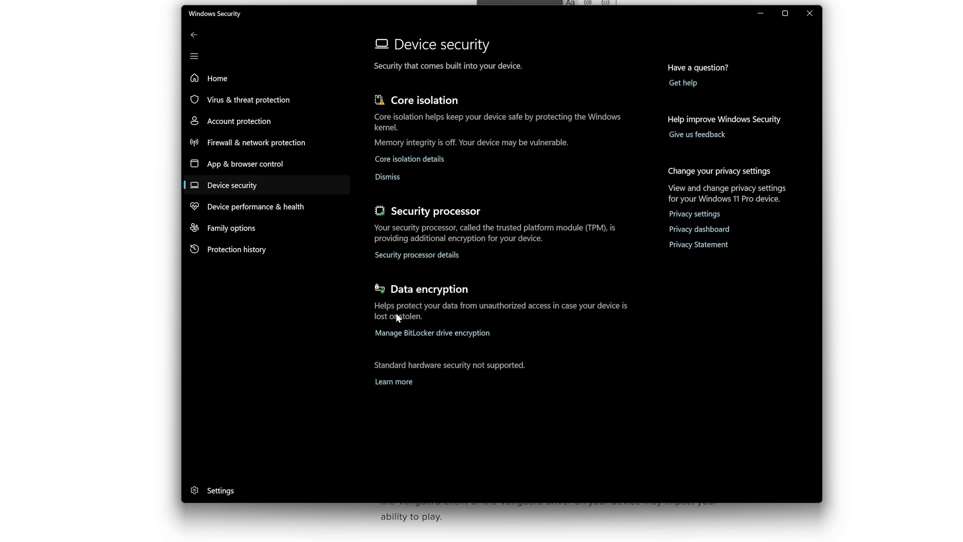
mouse_move(445, 255)
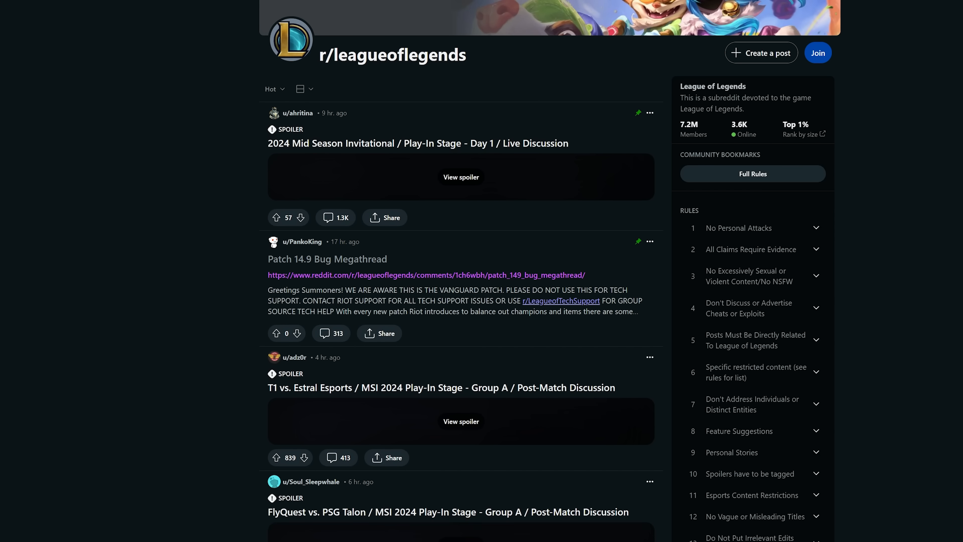
mouse_move(416, 311)
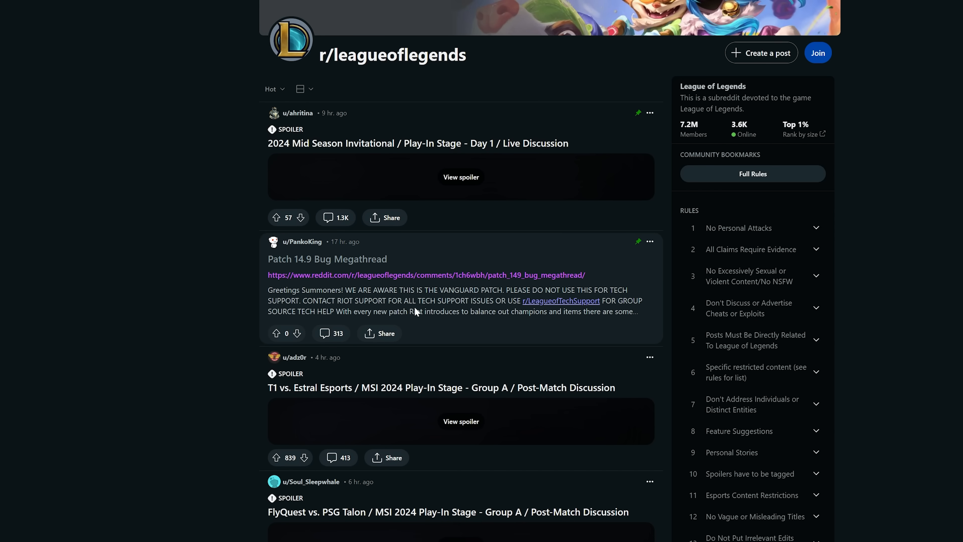
left_click(327, 259)
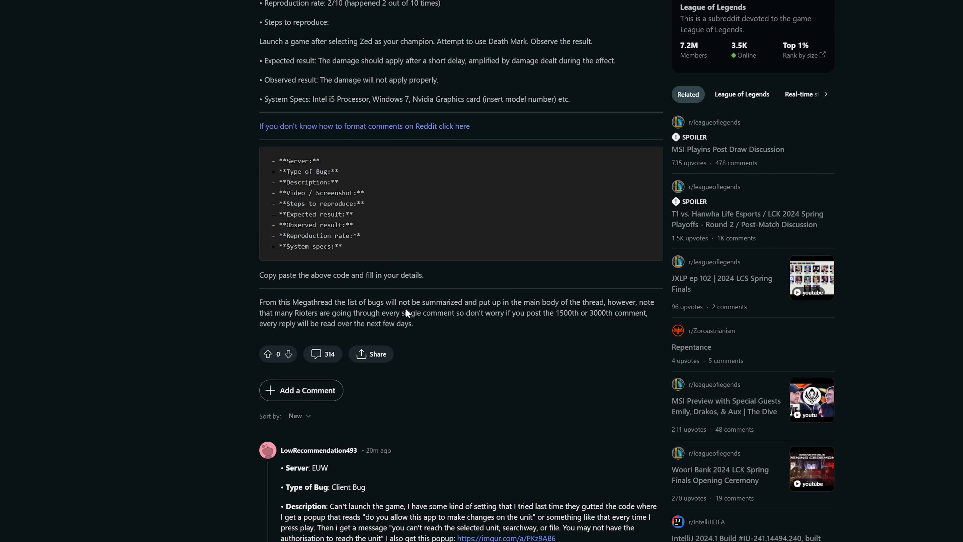
scroll("down", 3)
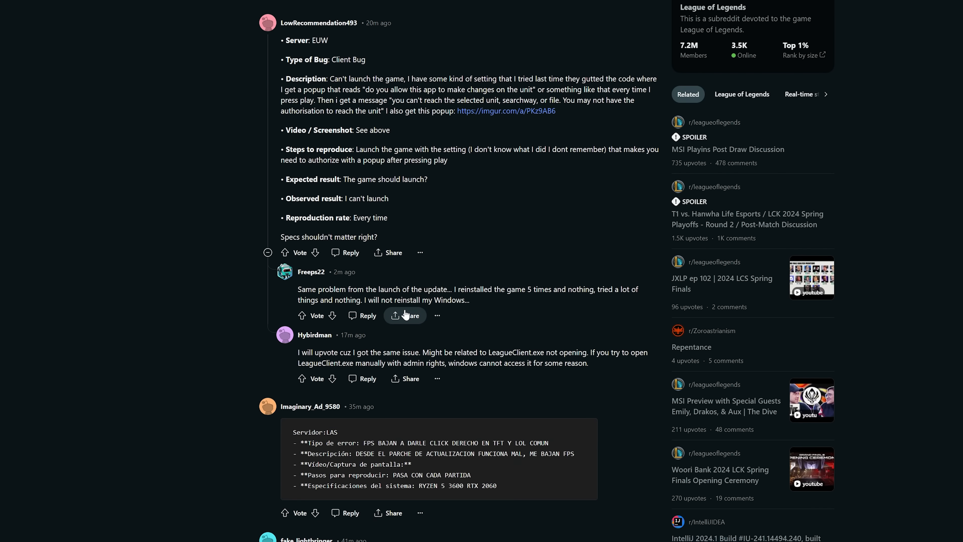
mouse_move(464, 128)
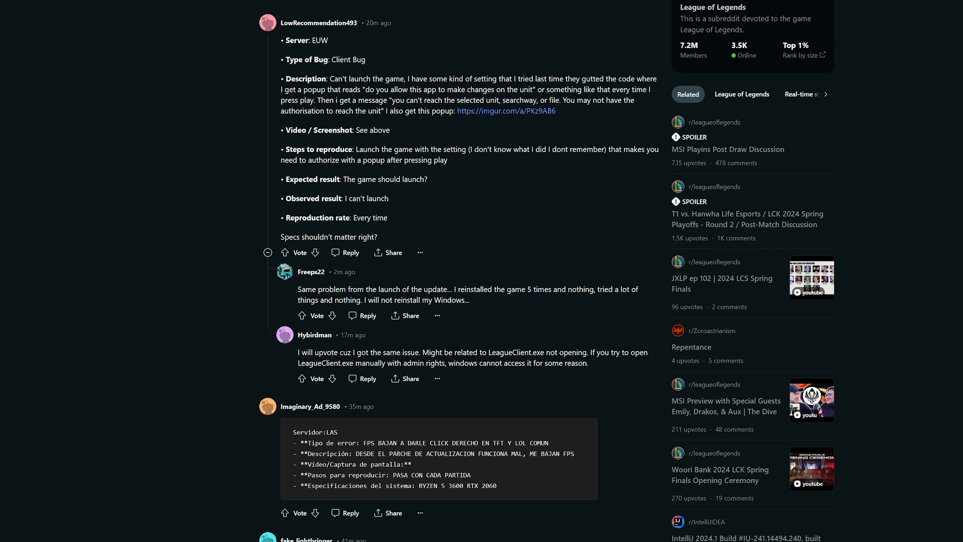
scroll("down", 3)
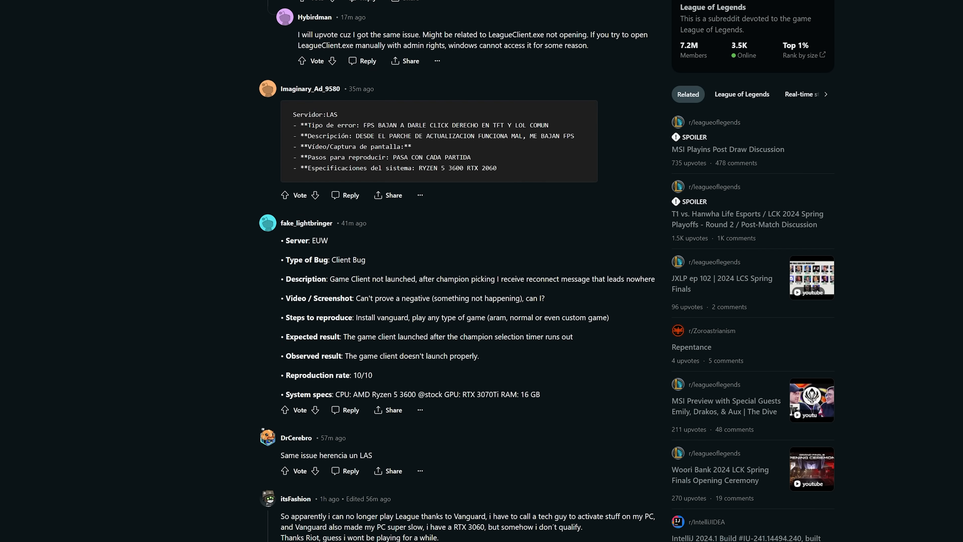
scroll("down", 3)
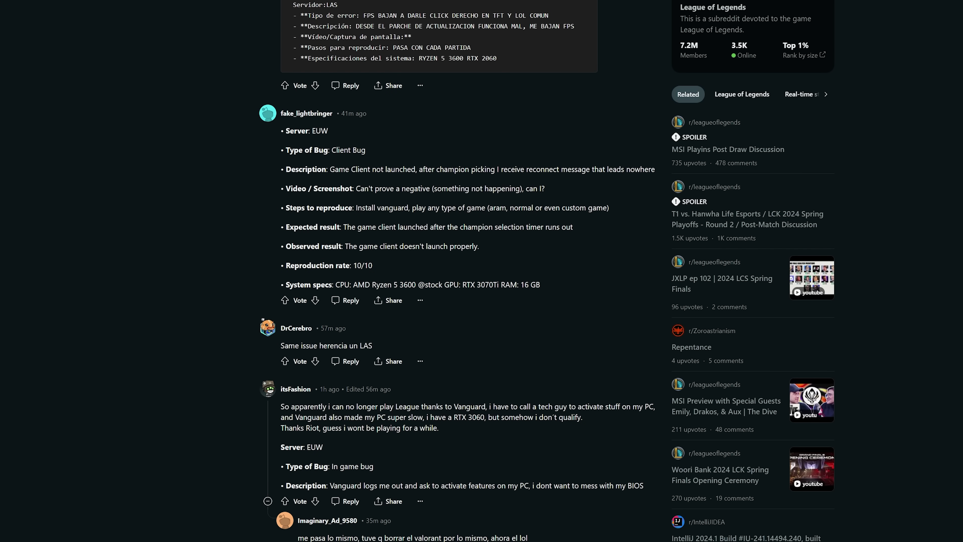
mouse_move(406, 496)
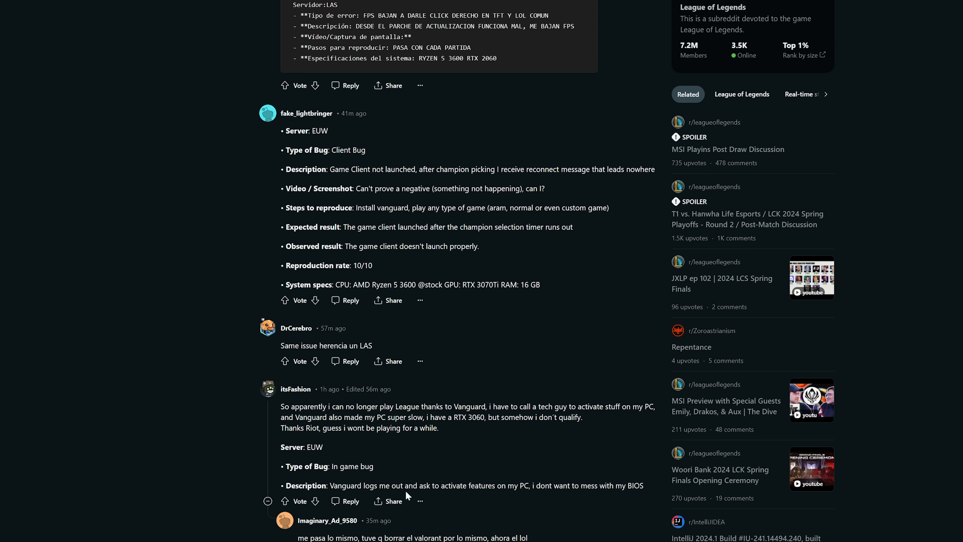
mouse_move(407, 496)
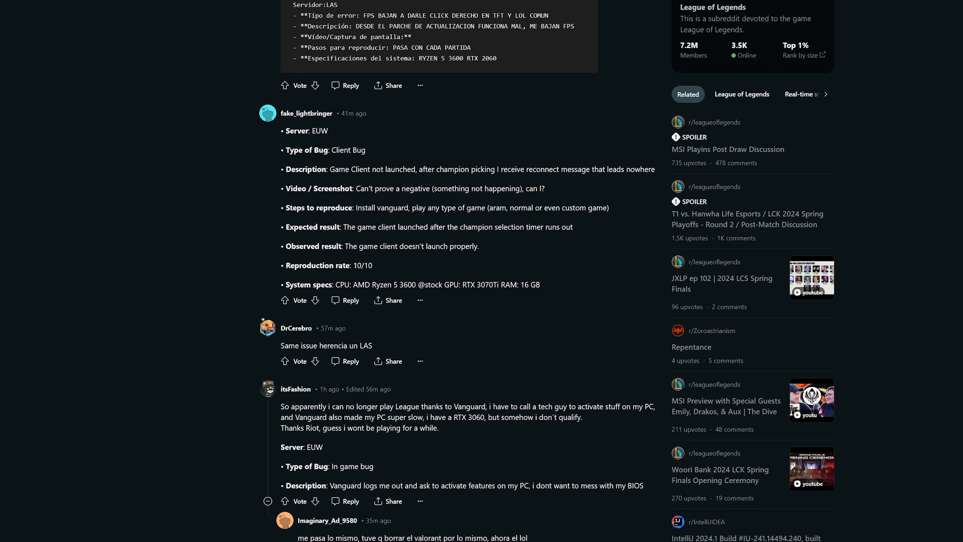
mouse_move(319, 237)
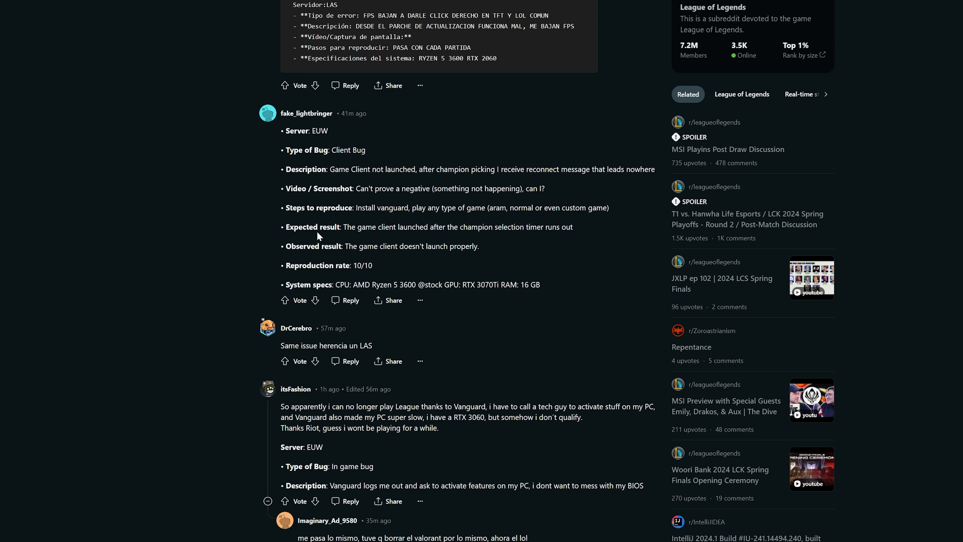
mouse_move(293, 219)
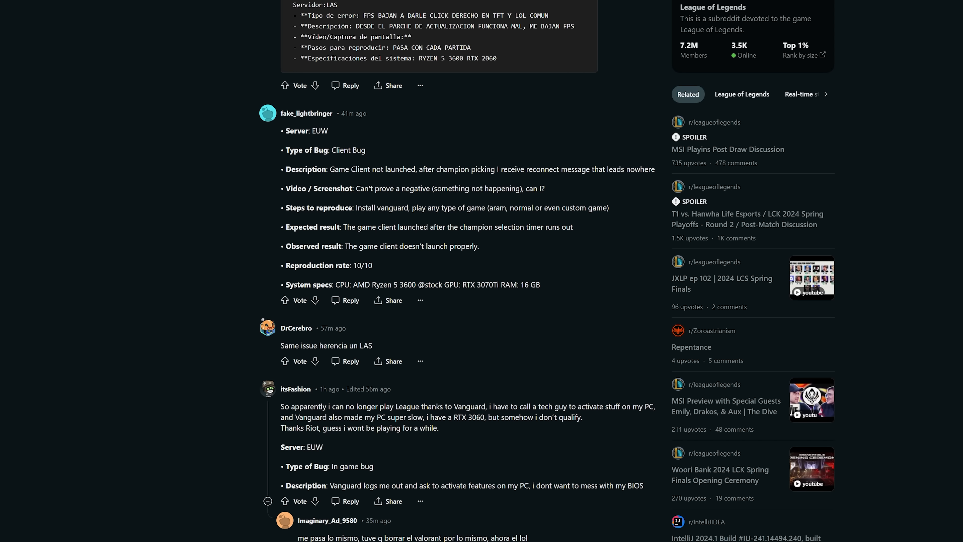
left_click(460, 276)
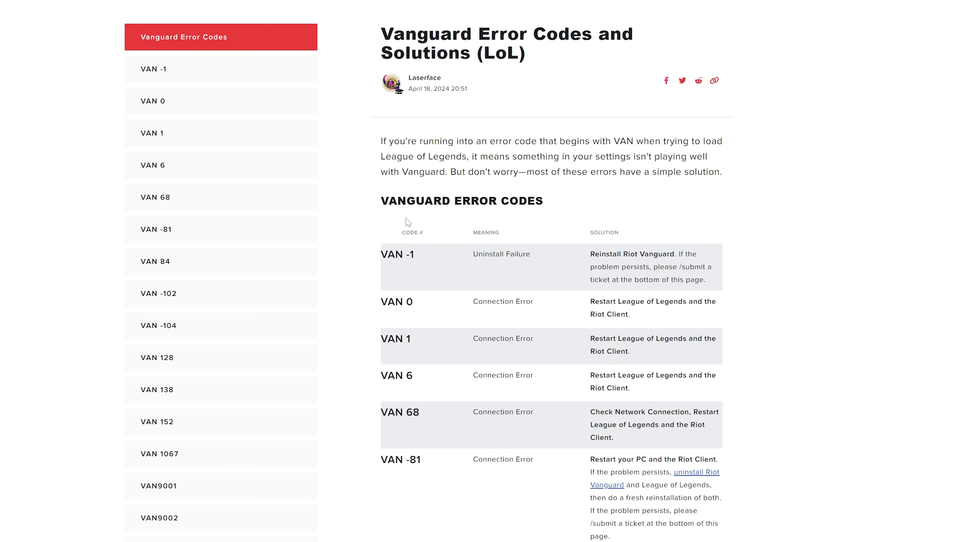
Read the error-code table to VAN9001, then search Windows for exploit protection
scroll("down", 3)
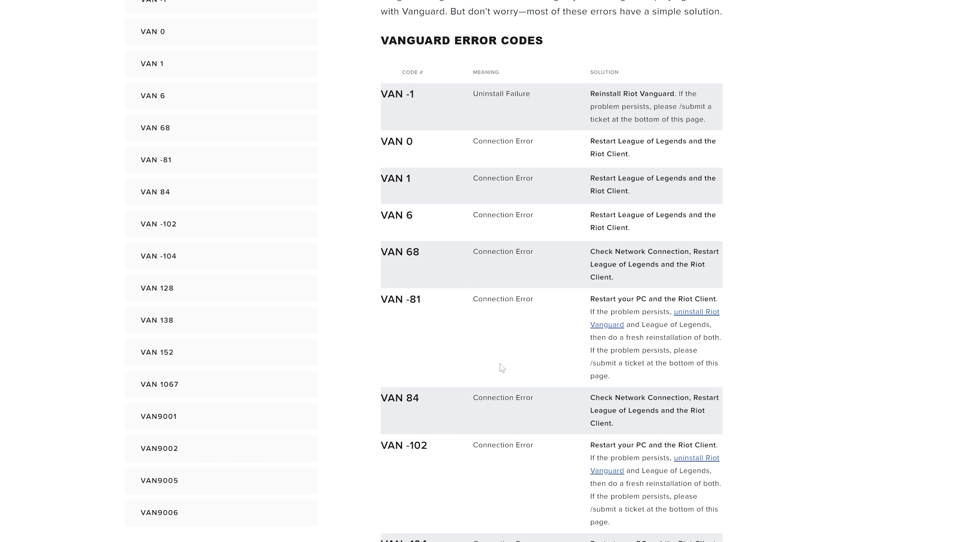
left_click(219, 31)
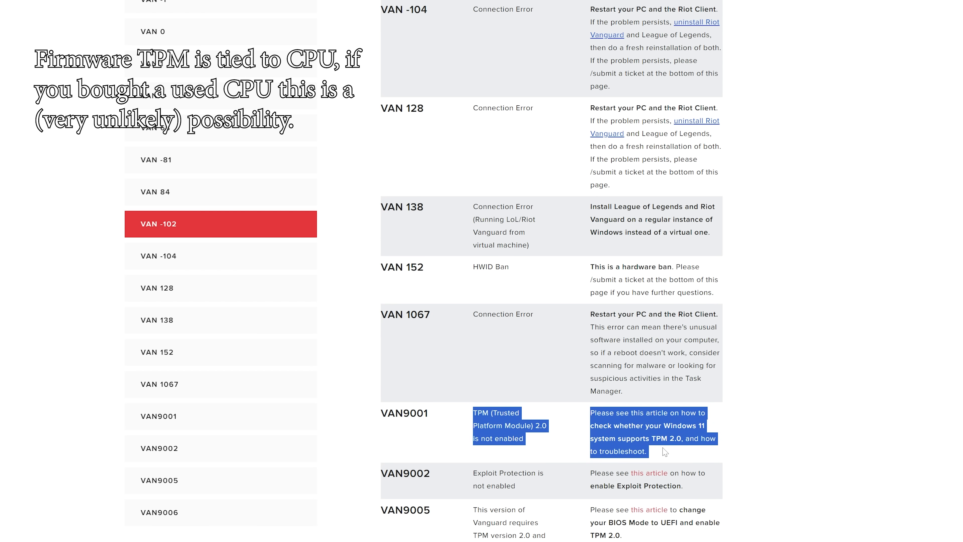
left_click(569, 473)
type("expl")
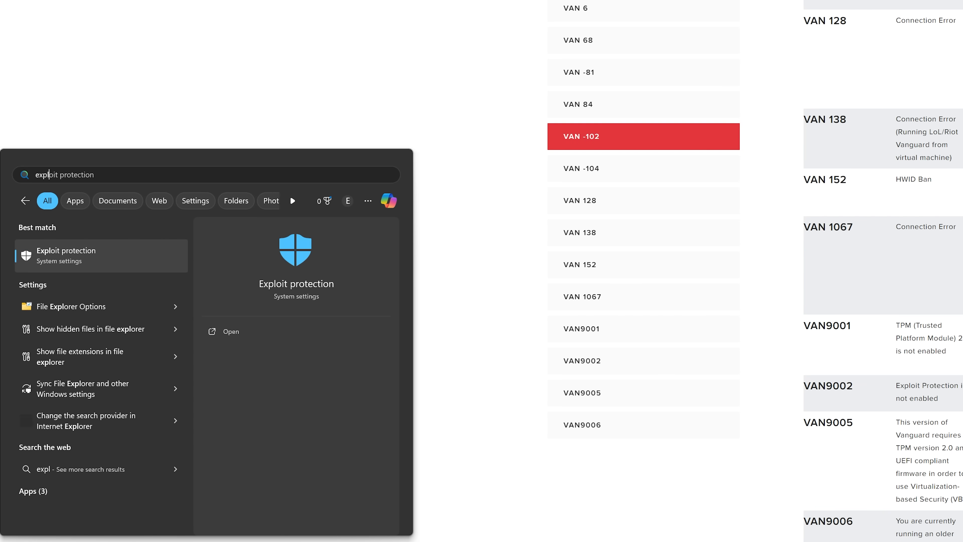
Review Exploit protection system settings at defaults, then close Windows Security
left_click(231, 331)
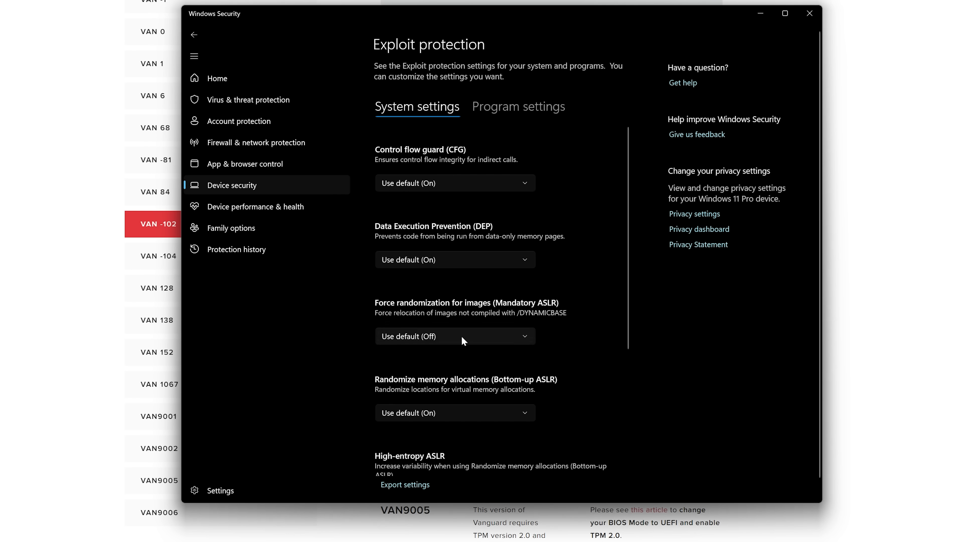
mouse_move(531, 333)
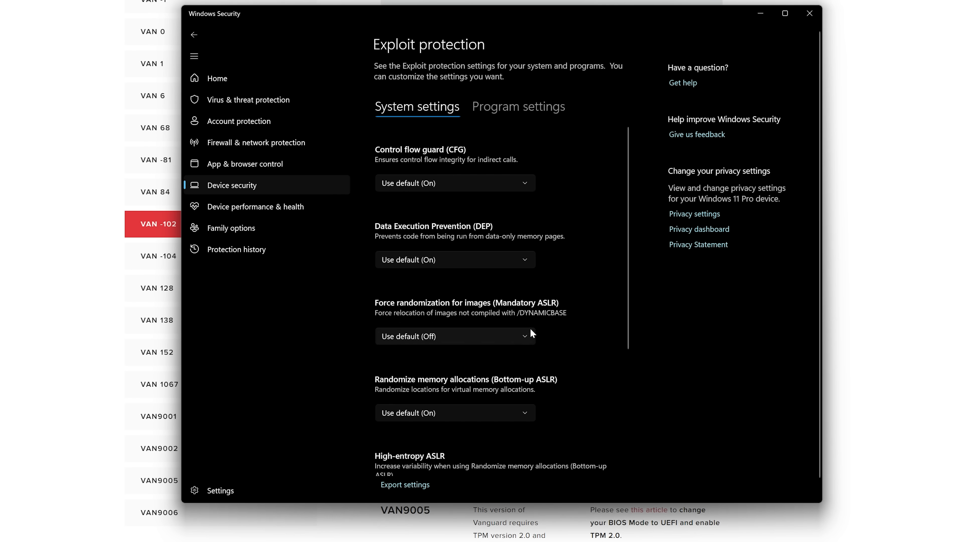
mouse_move(554, 324)
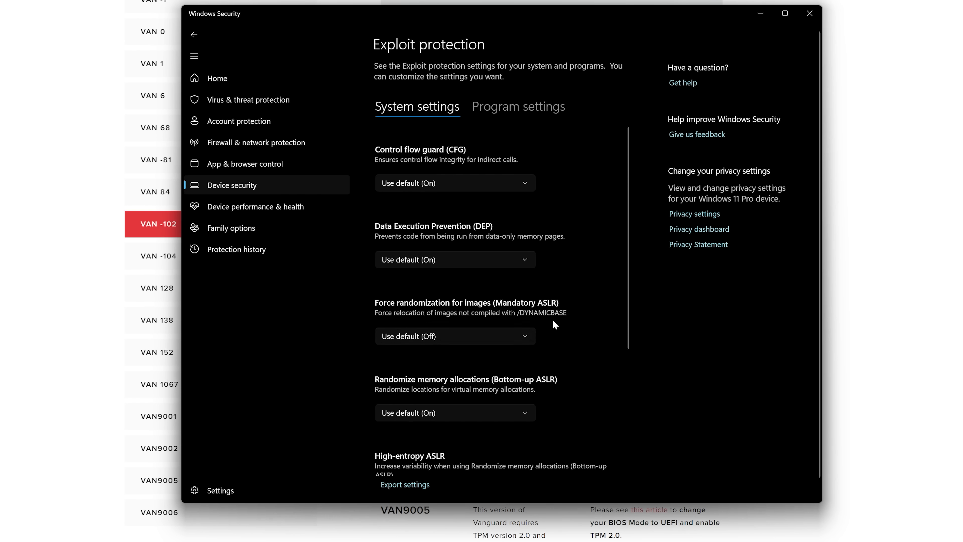
mouse_move(547, 323)
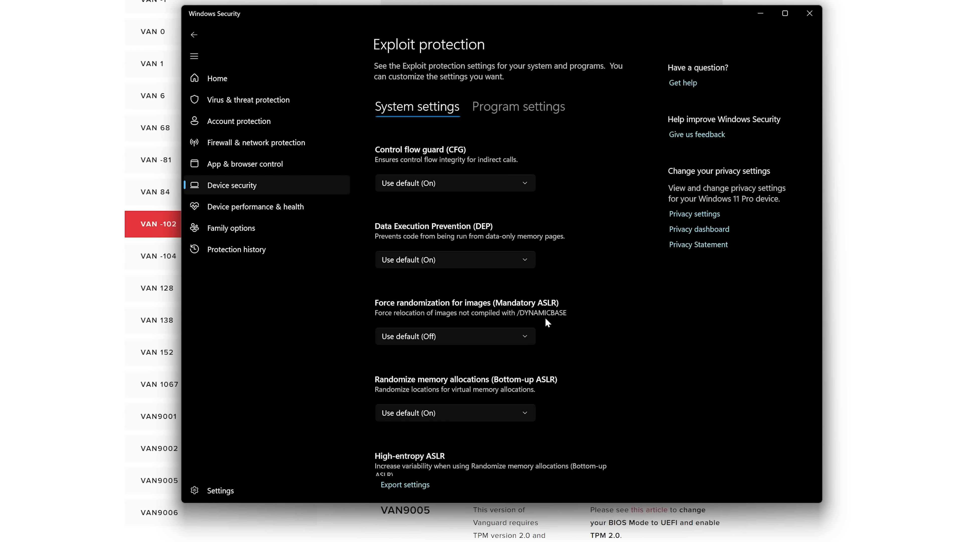
mouse_move(556, 293)
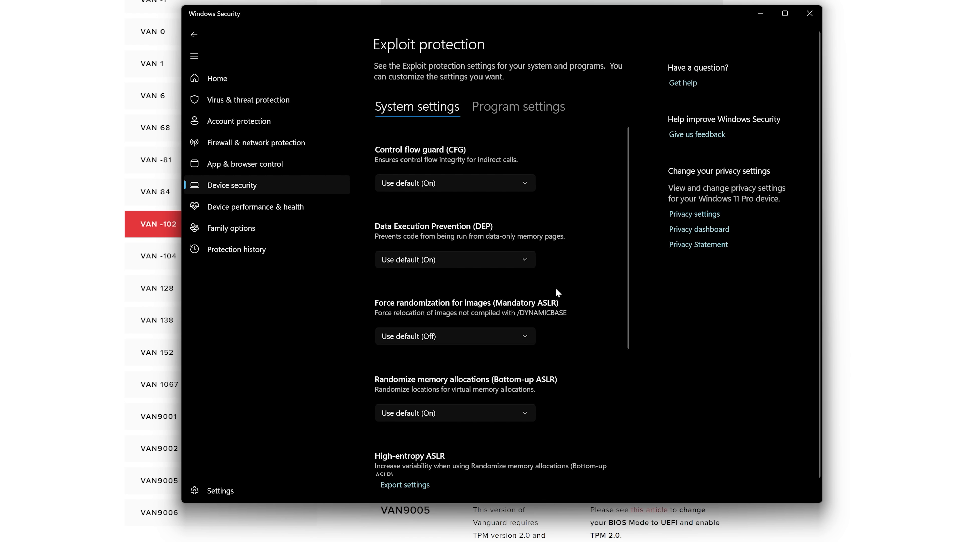
left_click(455, 183)
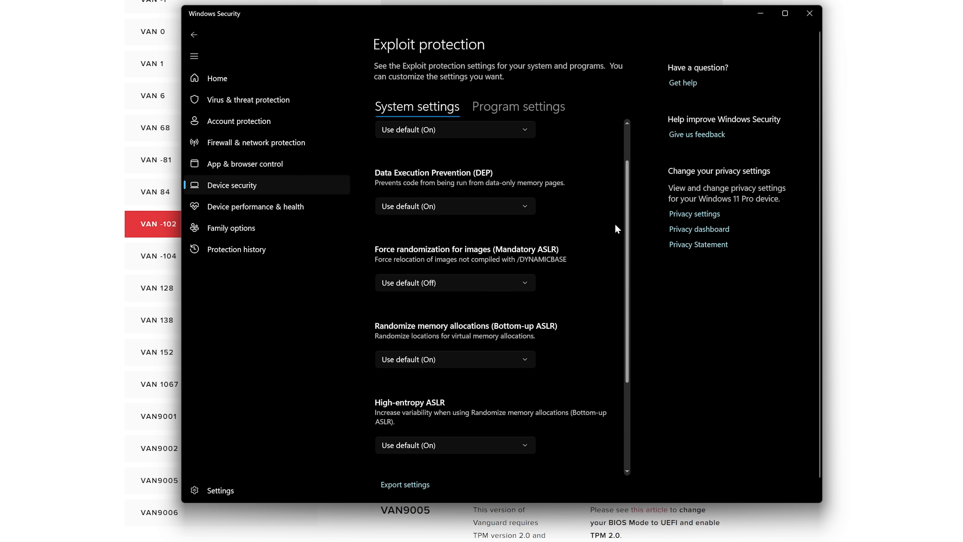
scroll("down", 3)
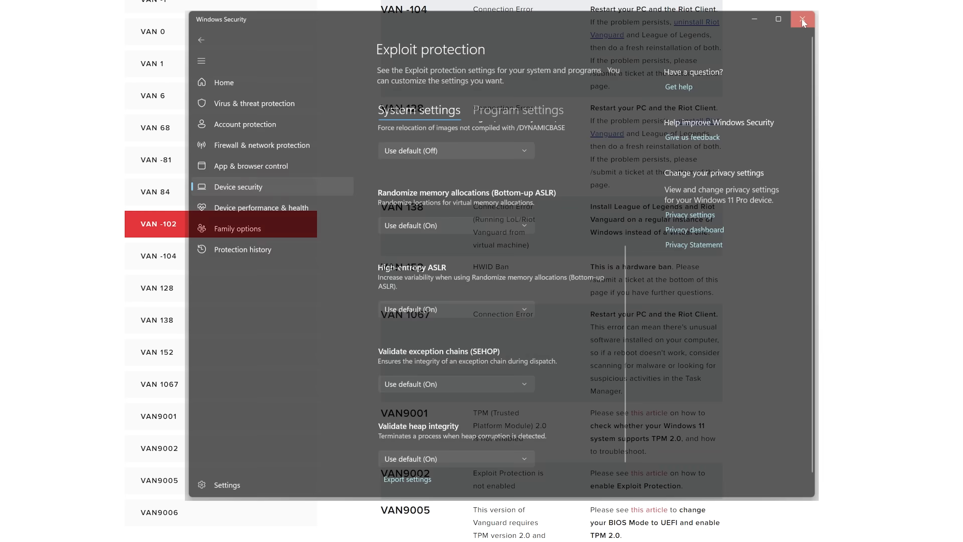
left_click(802, 19)
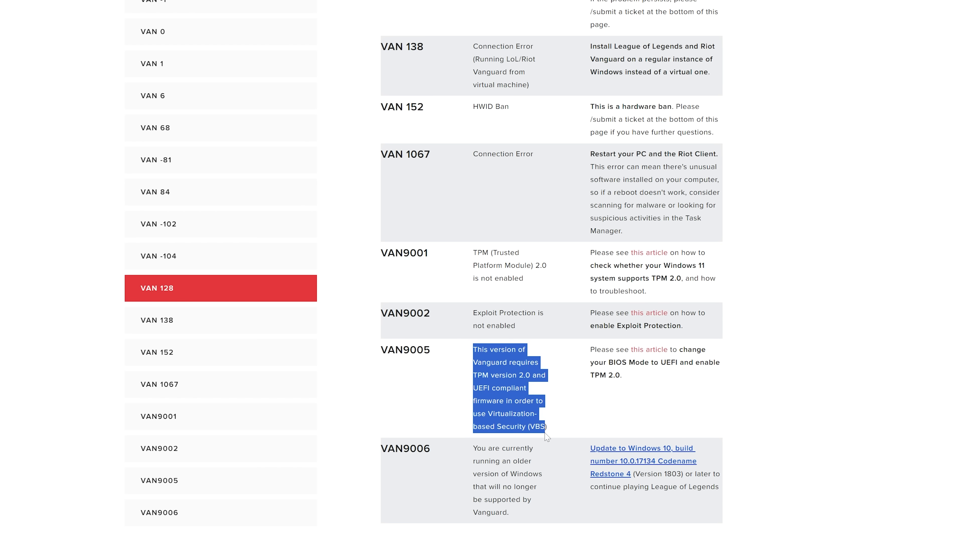
left_click(220, 224)
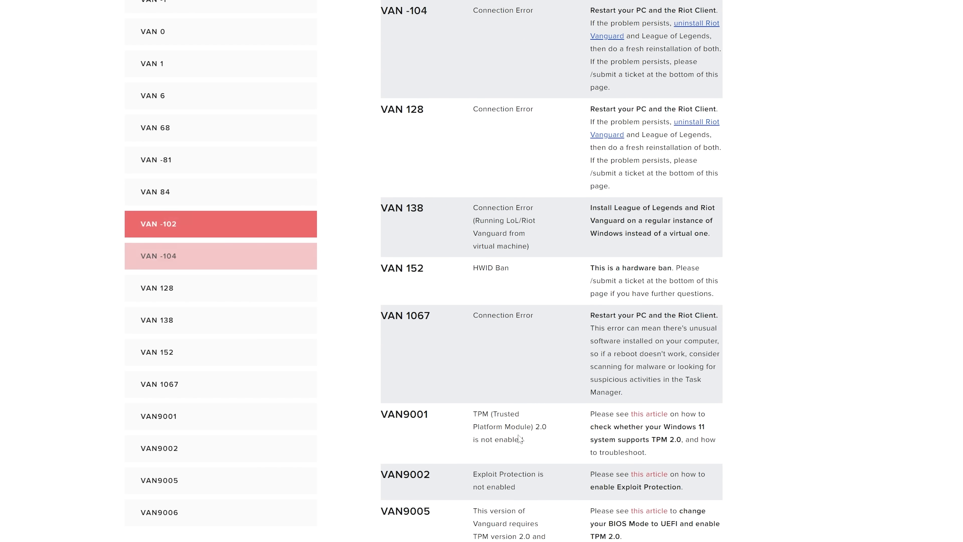
left_click(220, 127)
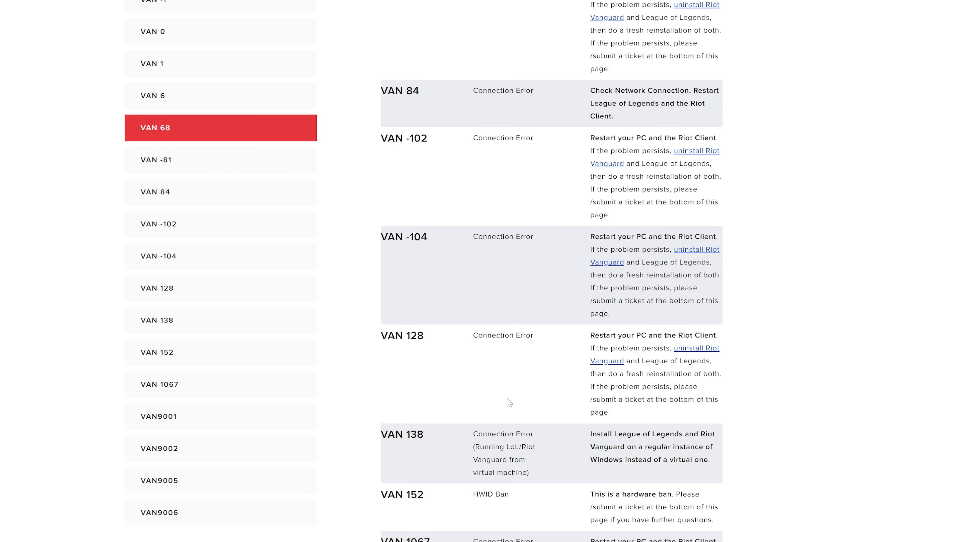